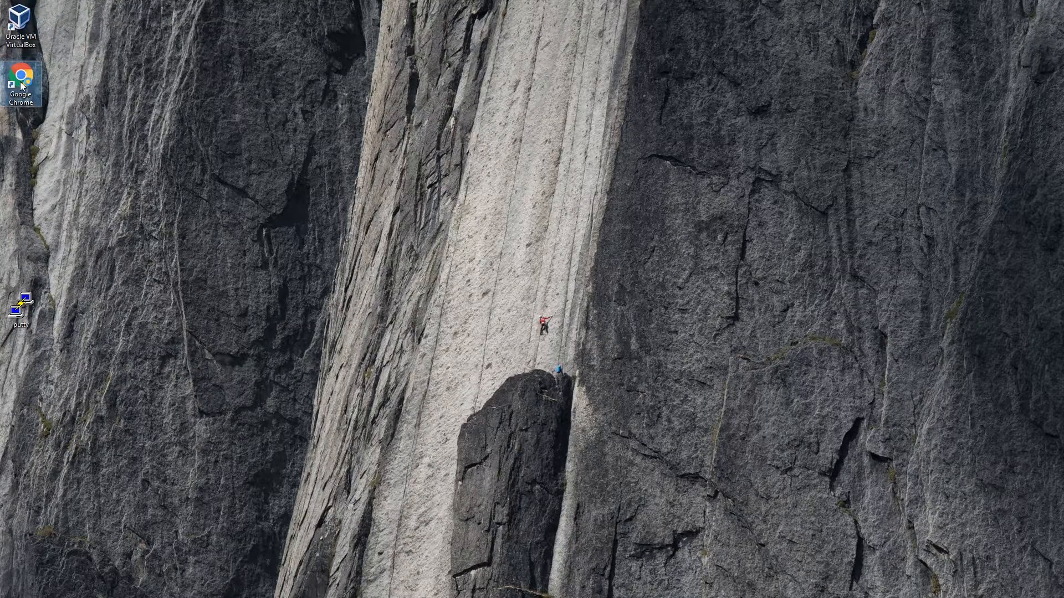
# Step: Launch Chrome, search Google for xming and reach the Xming SourceForge project page
pyautogui.doubleClick(20, 74)
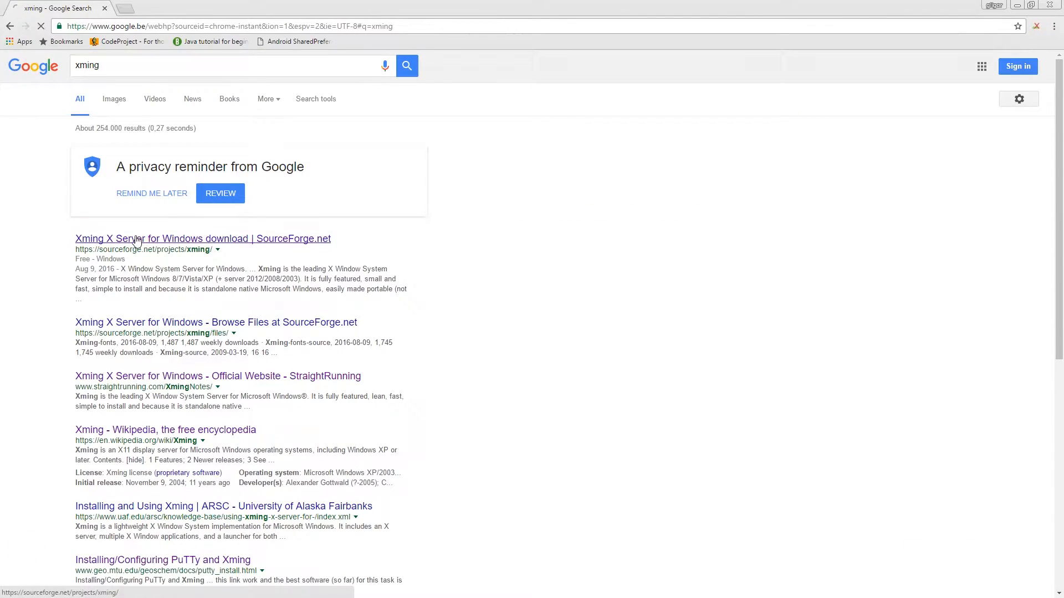
pyautogui.click(201, 240)
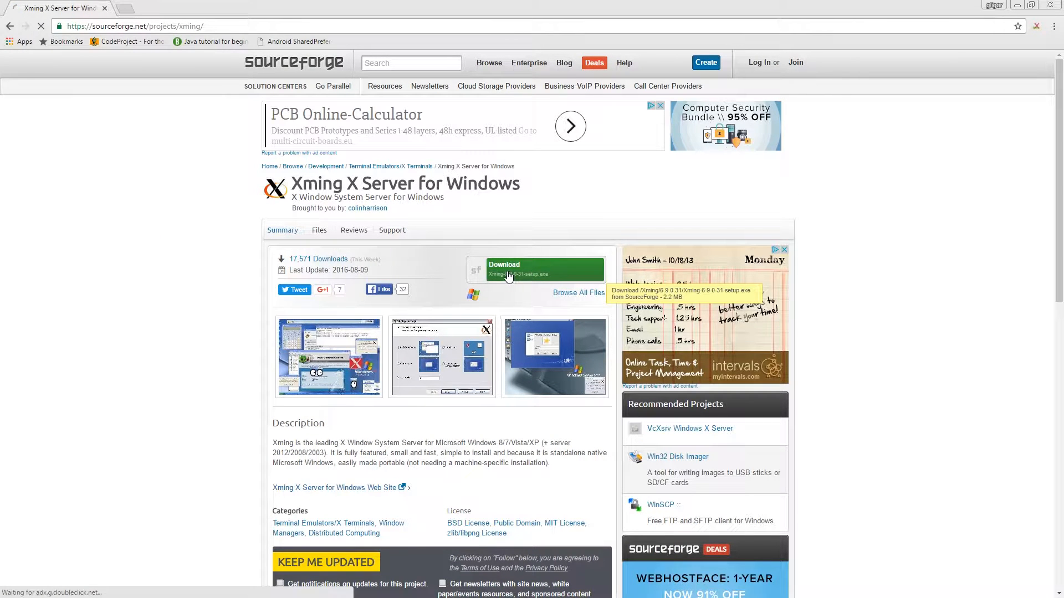
# Step: Download and install Xming with the default folder and start menu, finishing with Xming launched
pyautogui.click(535, 269)
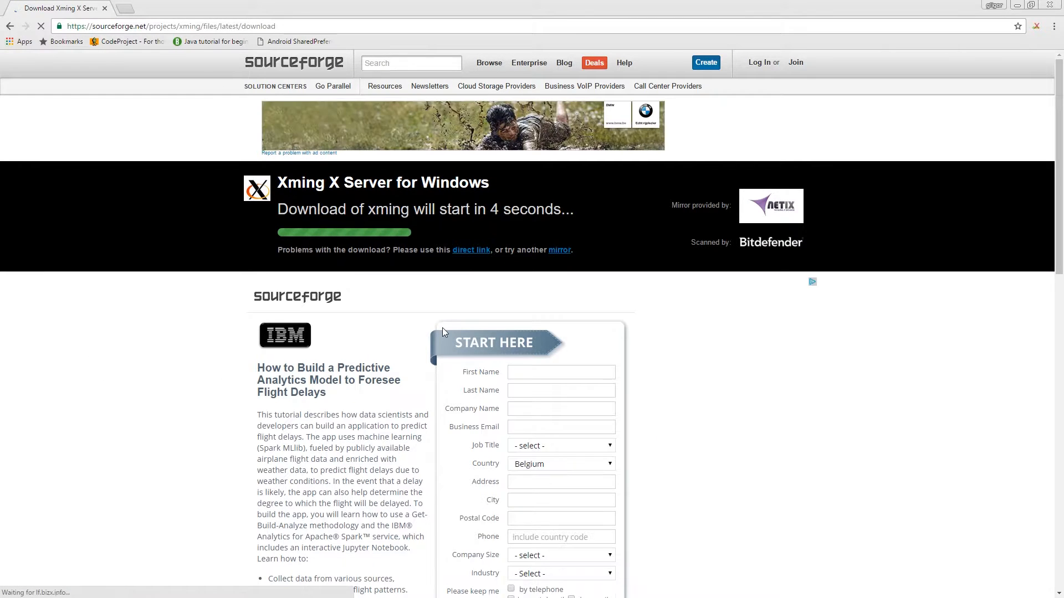
pyautogui.moveTo(608, 295)
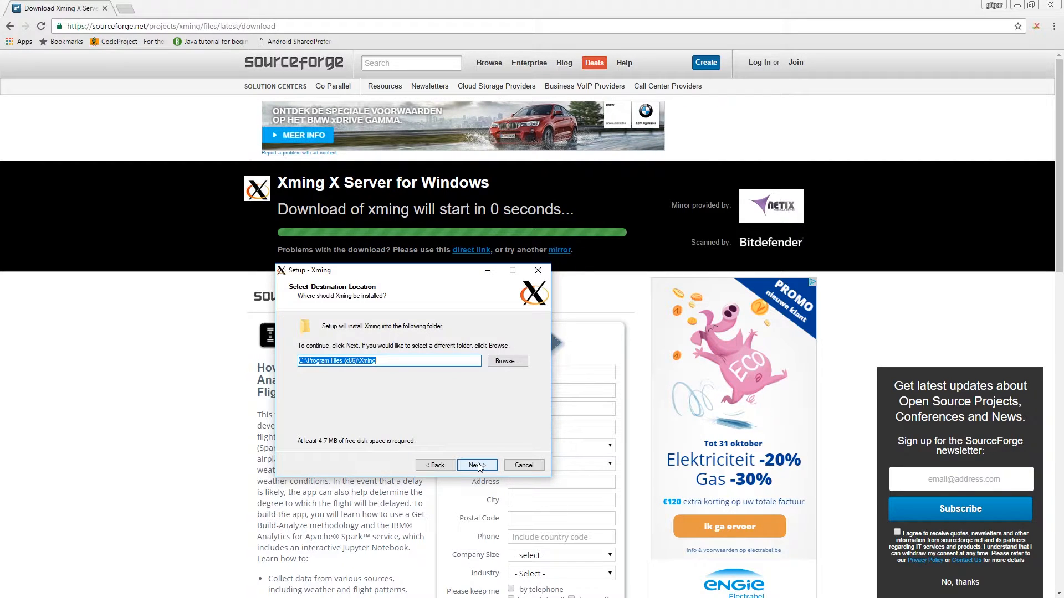
pyautogui.click(477, 465)
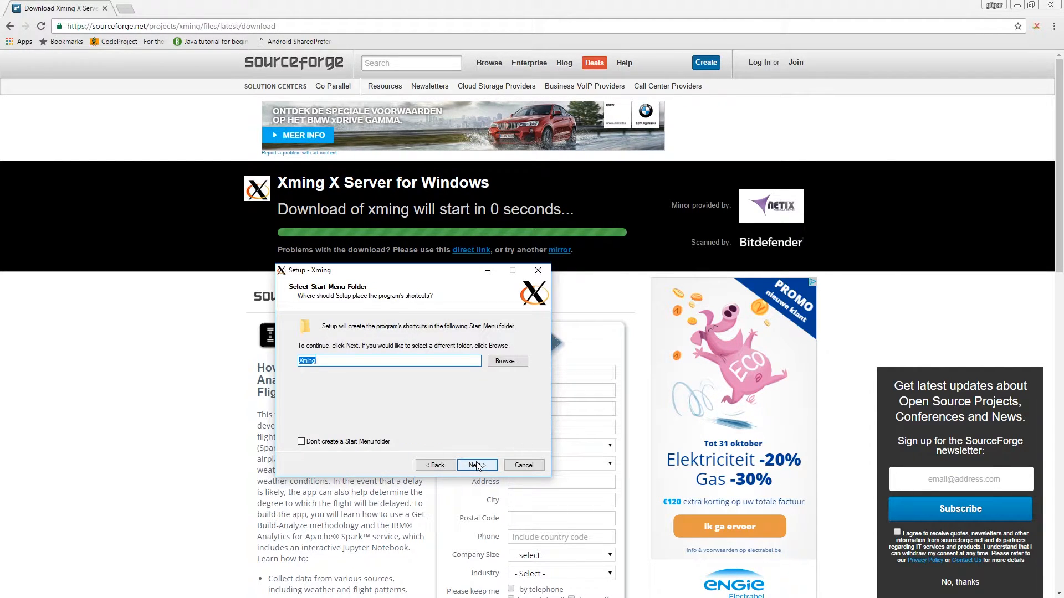
pyautogui.click(477, 464)
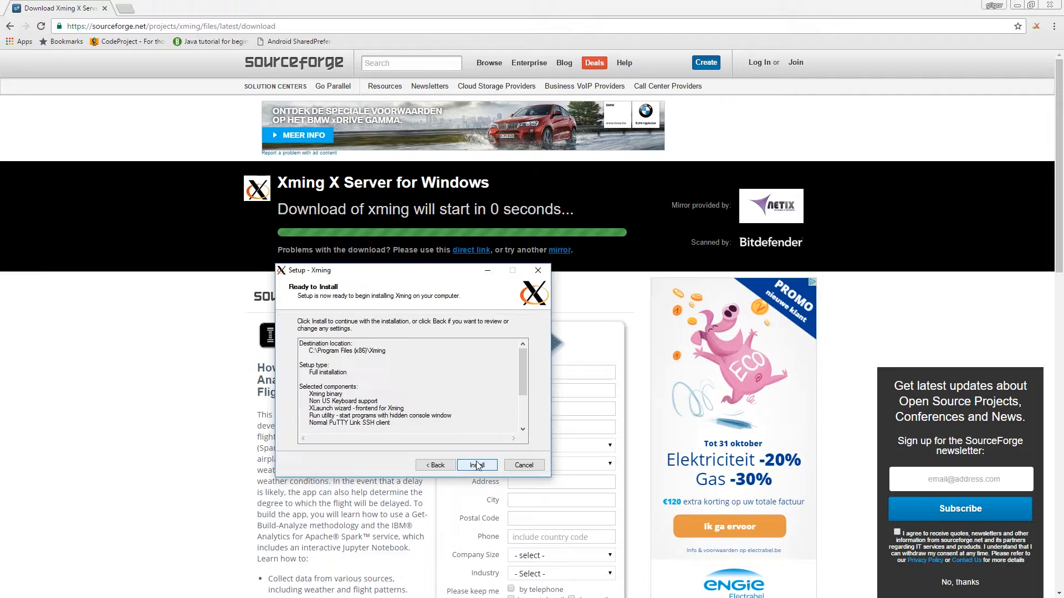
pyautogui.click(476, 464)
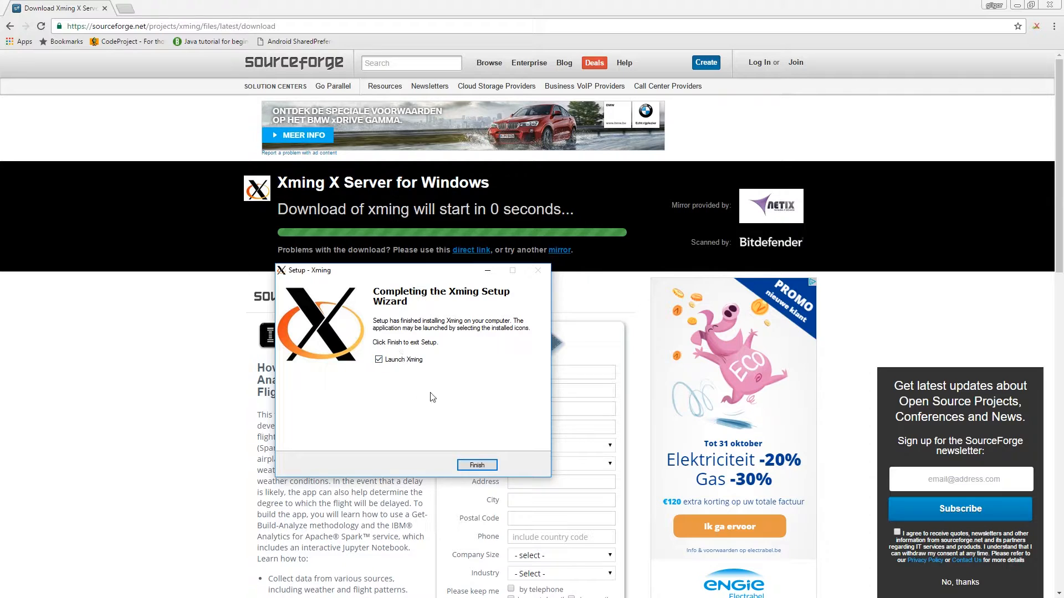
pyautogui.click(477, 464)
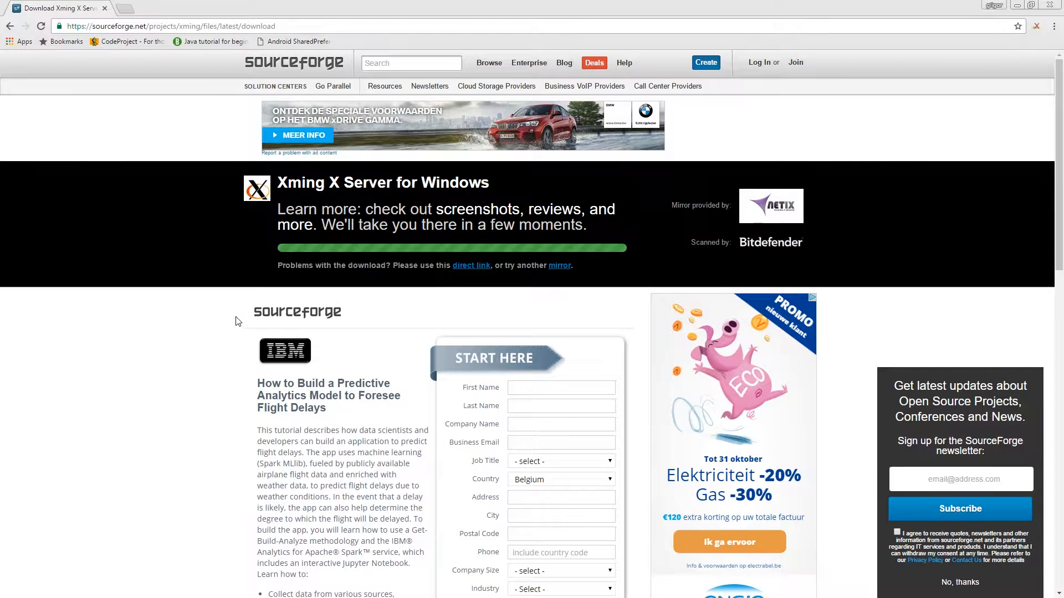
# Step: Search Google for putty and reach the Download PuTTY site
pyautogui.click(169, 26)
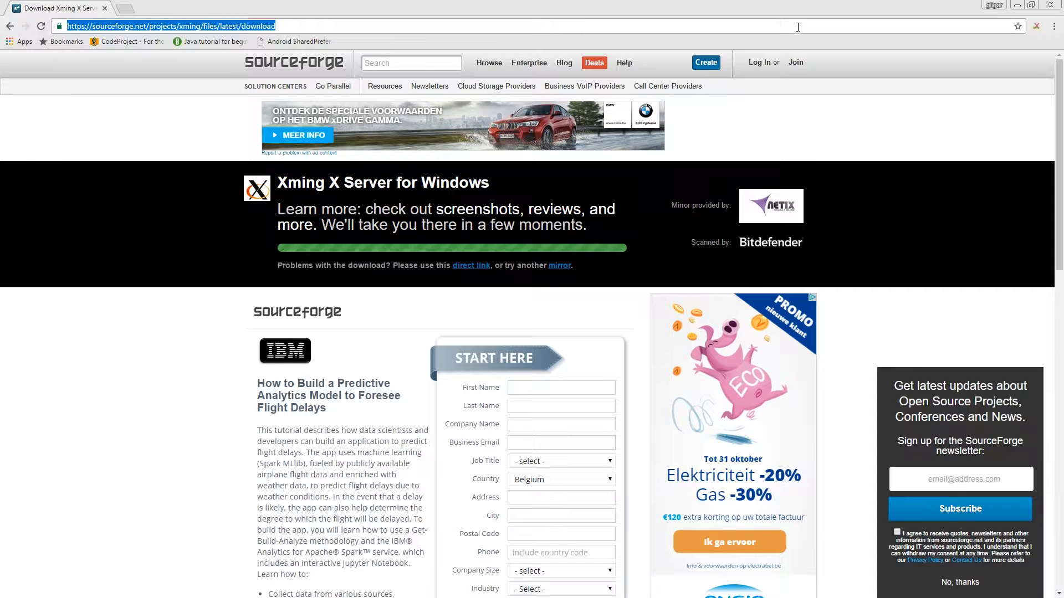
pyautogui.write('putty')
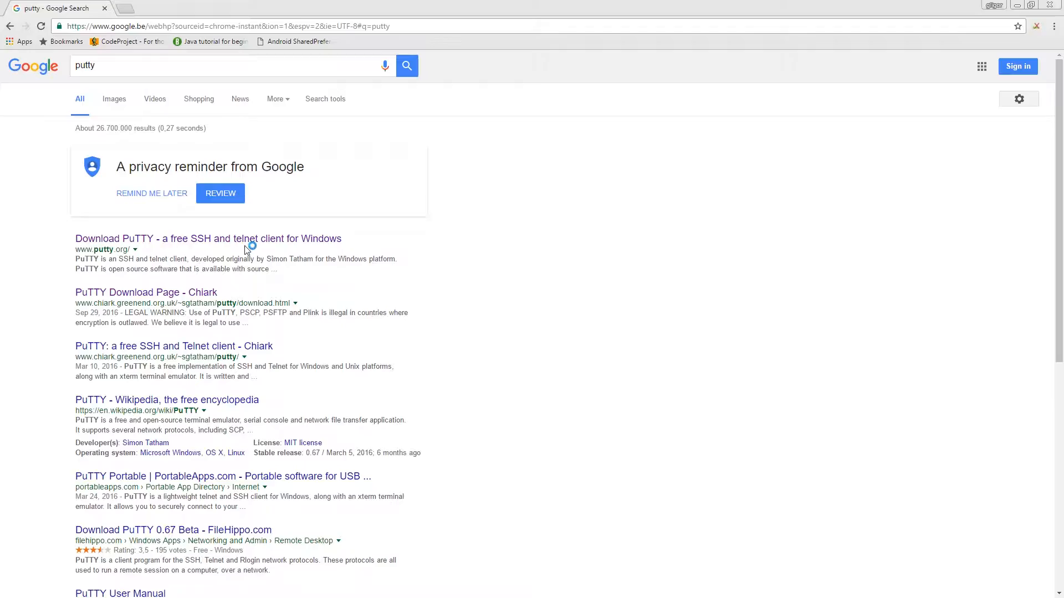
pyautogui.click(146, 292)
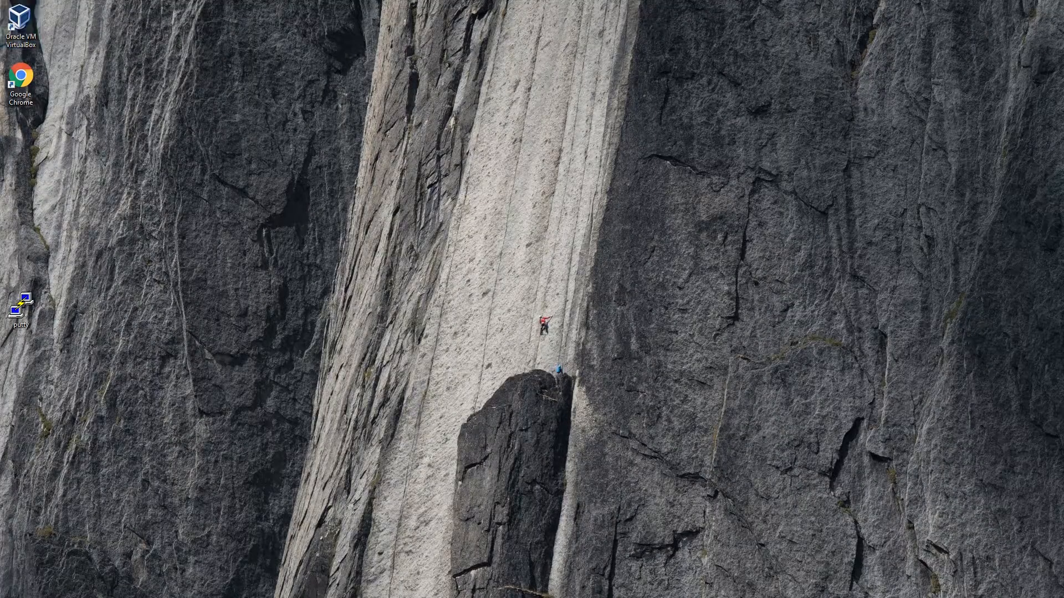
# Step: Start the centos 7 VM from VirtualBox Manager and reach its Network adapter settings
pyautogui.doubleClick(20, 20)
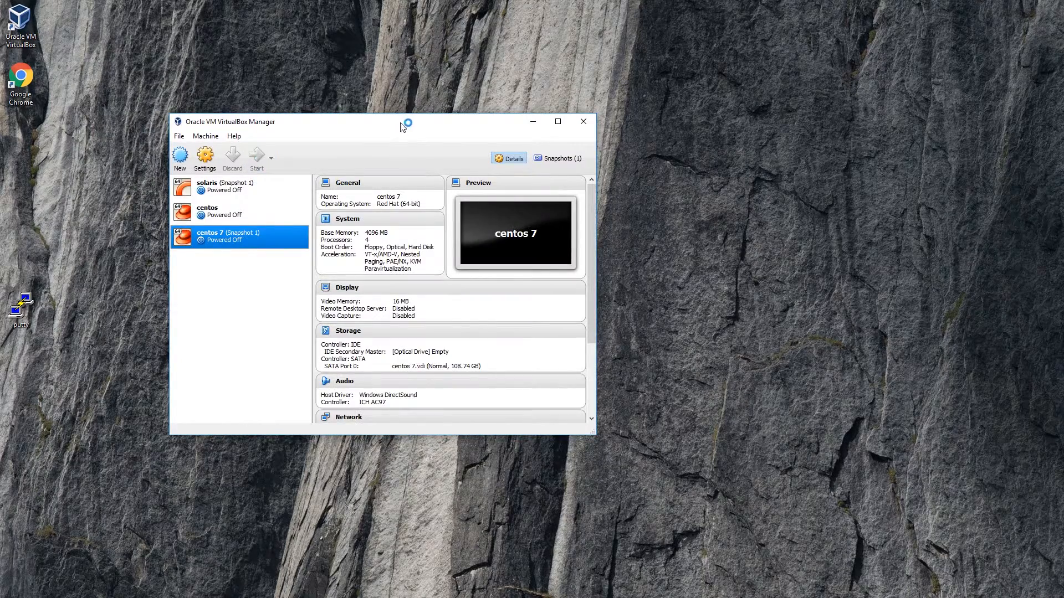
pyautogui.click(582, 122)
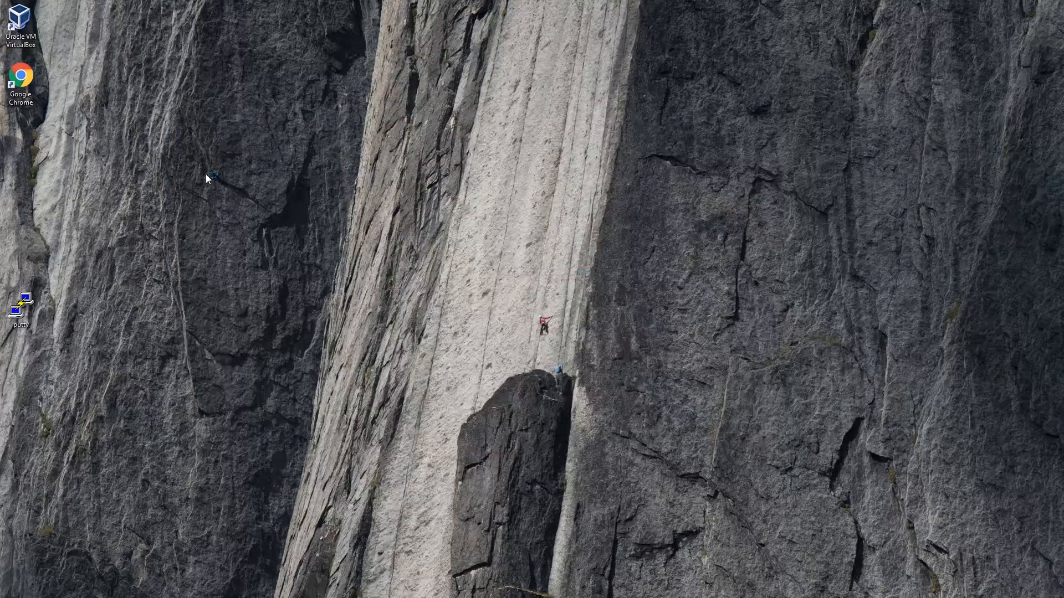
pyautogui.doubleClick(20, 20)
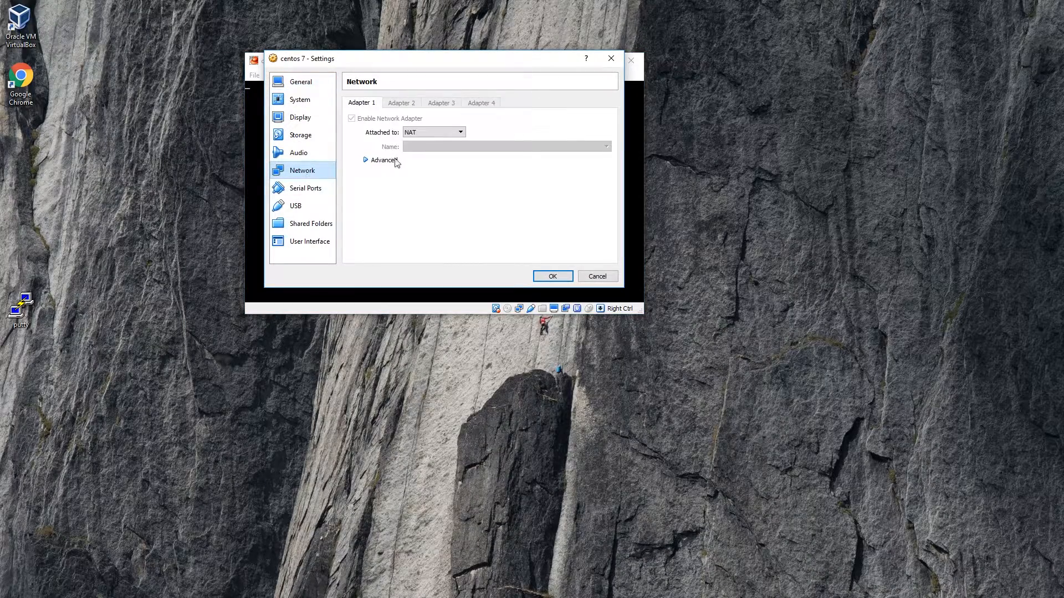
# Step: Add a TCP port forwarding rule from host port 22 to guest port 22 and apply it
pyautogui.click(366, 160)
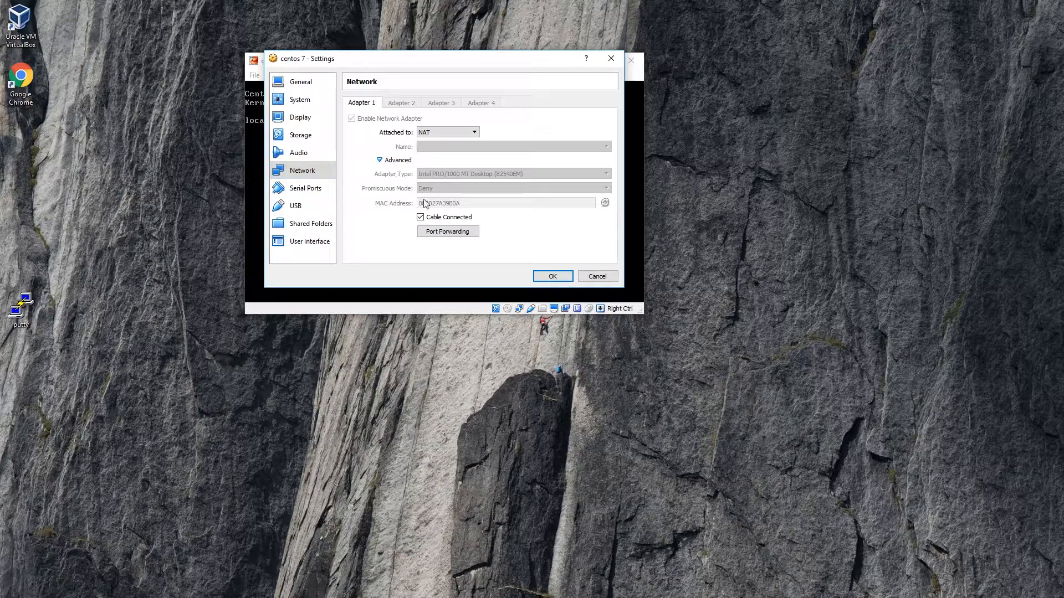
pyautogui.click(447, 232)
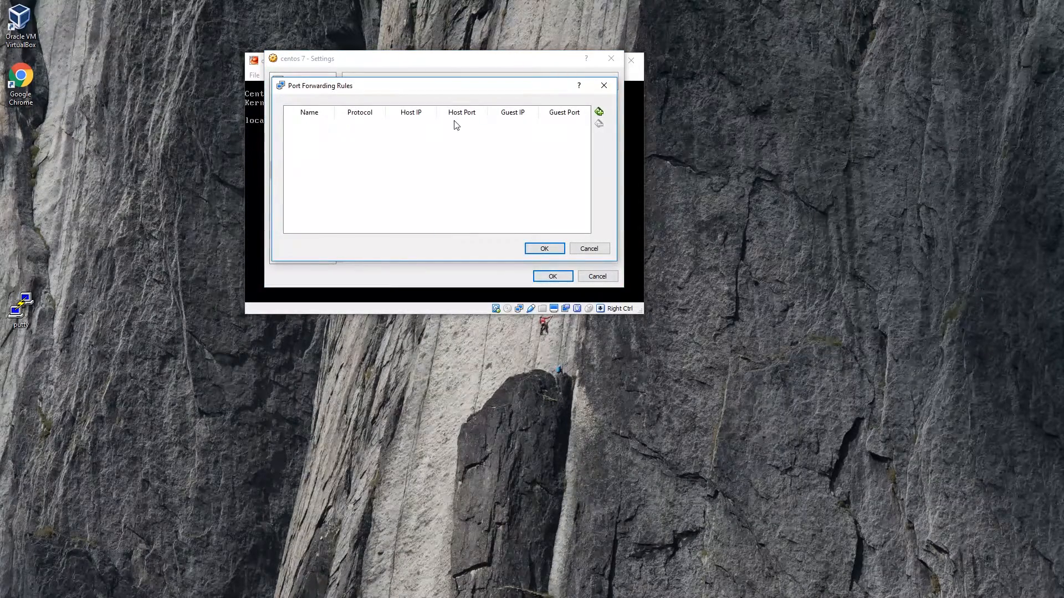
pyautogui.click(598, 112)
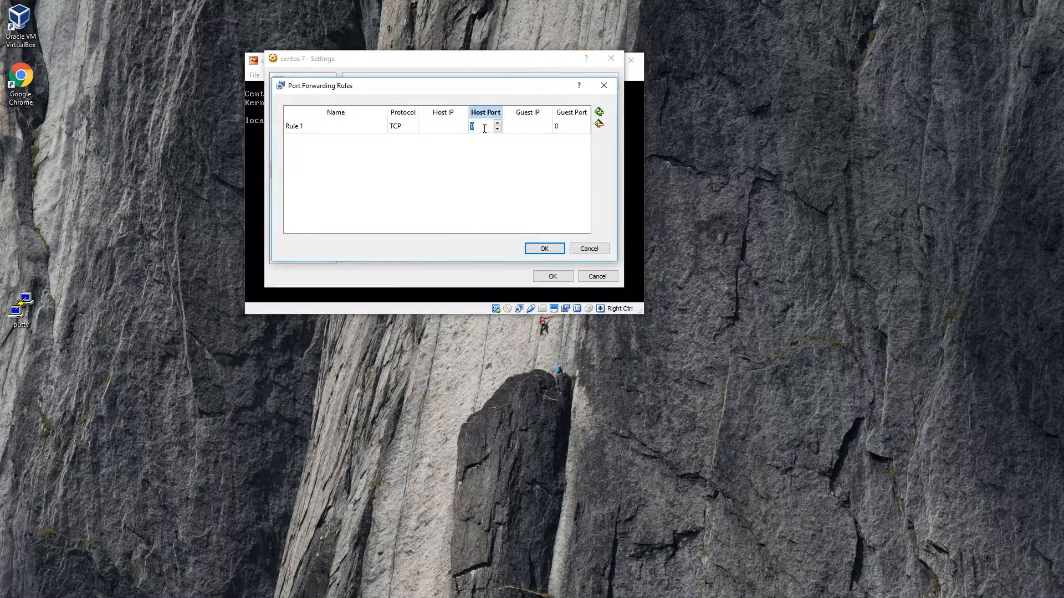
pyautogui.write('22')
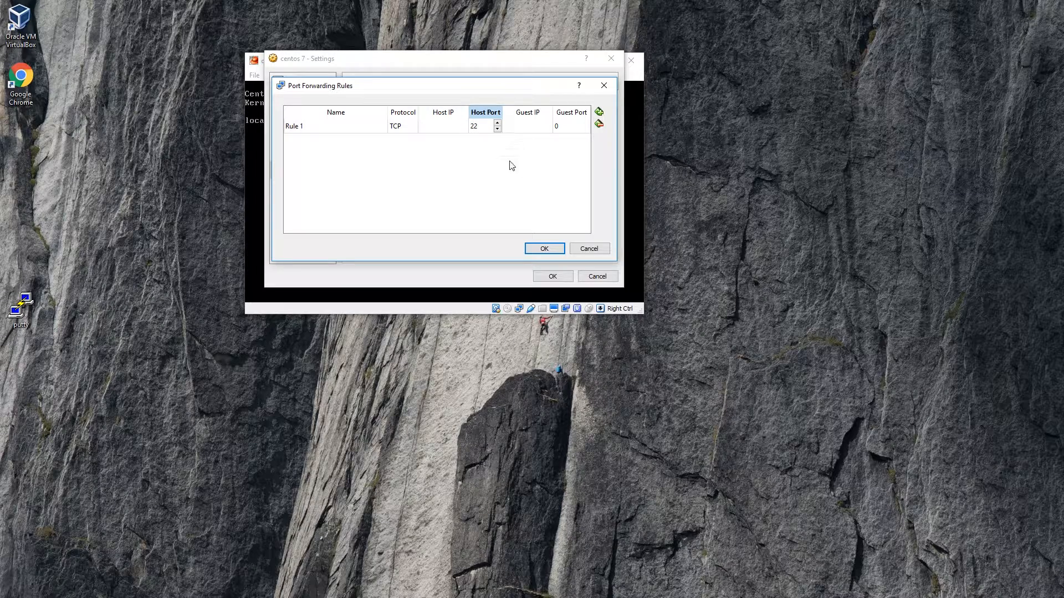
pyautogui.click(567, 126)
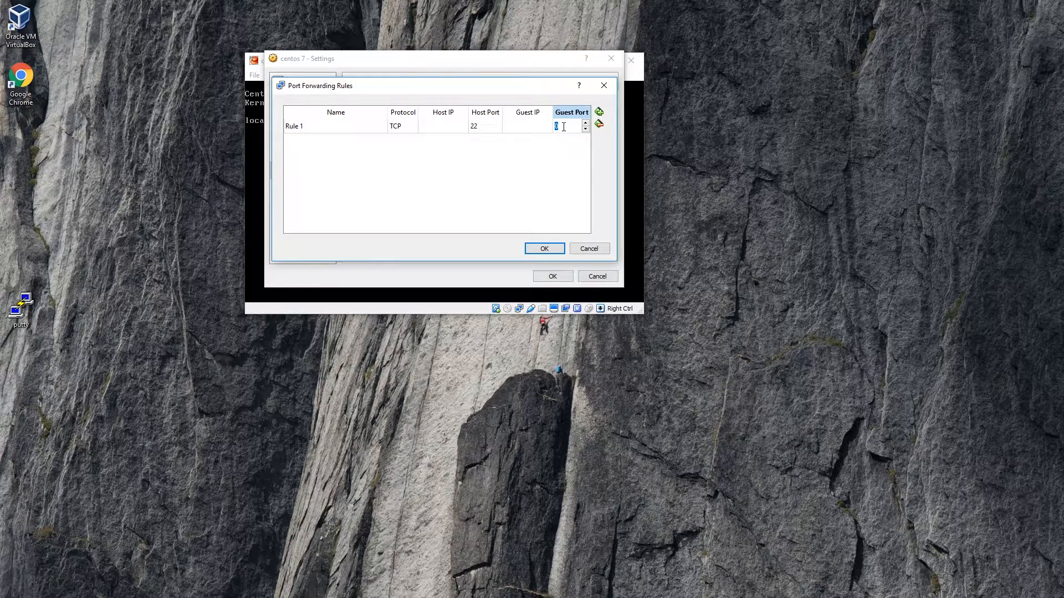
pyautogui.write('22')
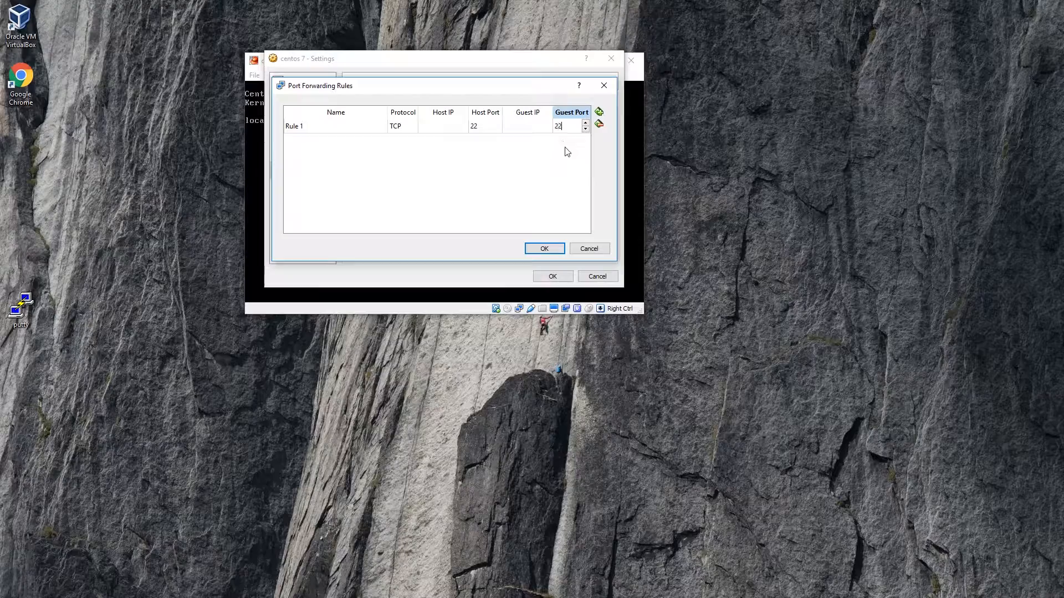
pyautogui.click(543, 249)
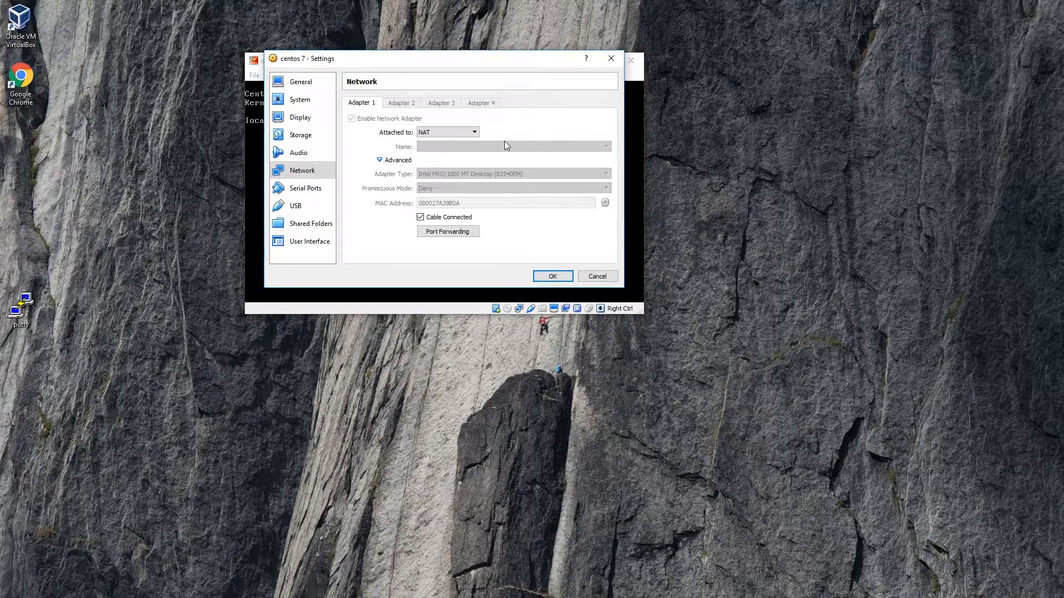
pyautogui.click(552, 276)
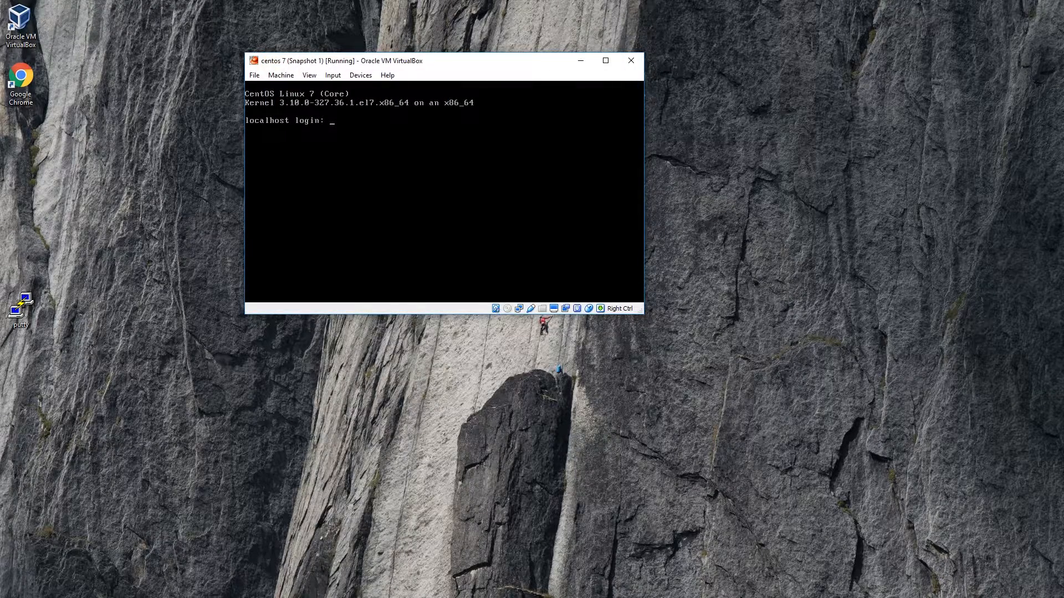
# Step: Log in as root on the CentOS guest console
pyautogui.write('root')
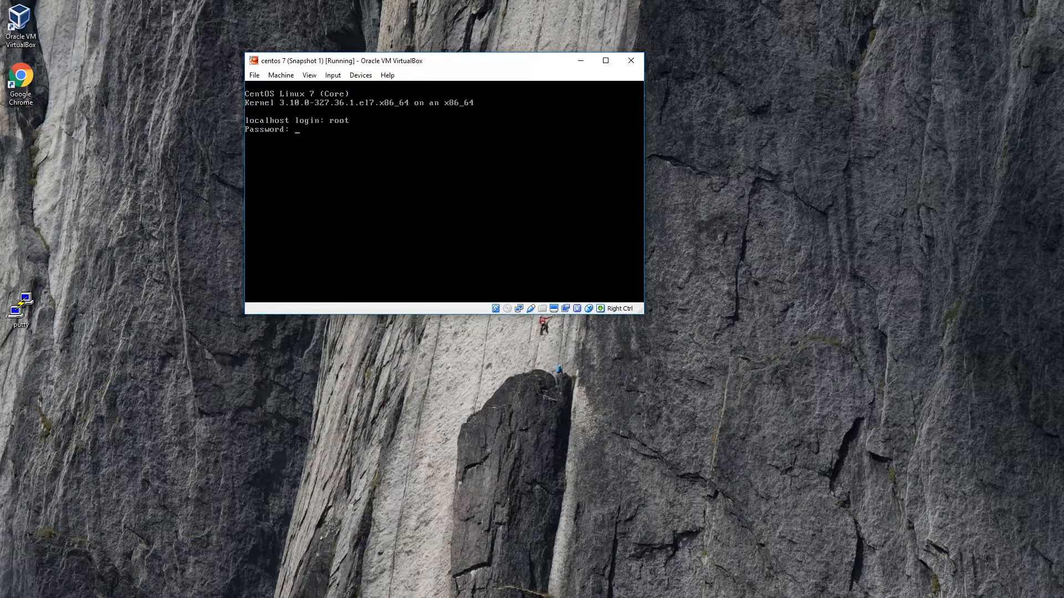
pyautogui.press('Return')
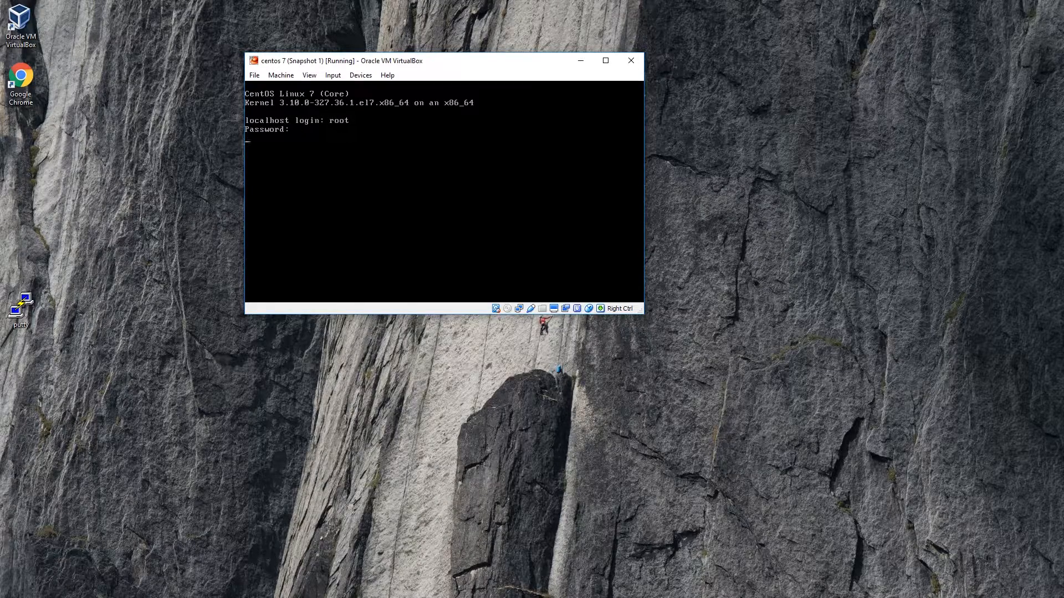
pyautogui.press('Return')
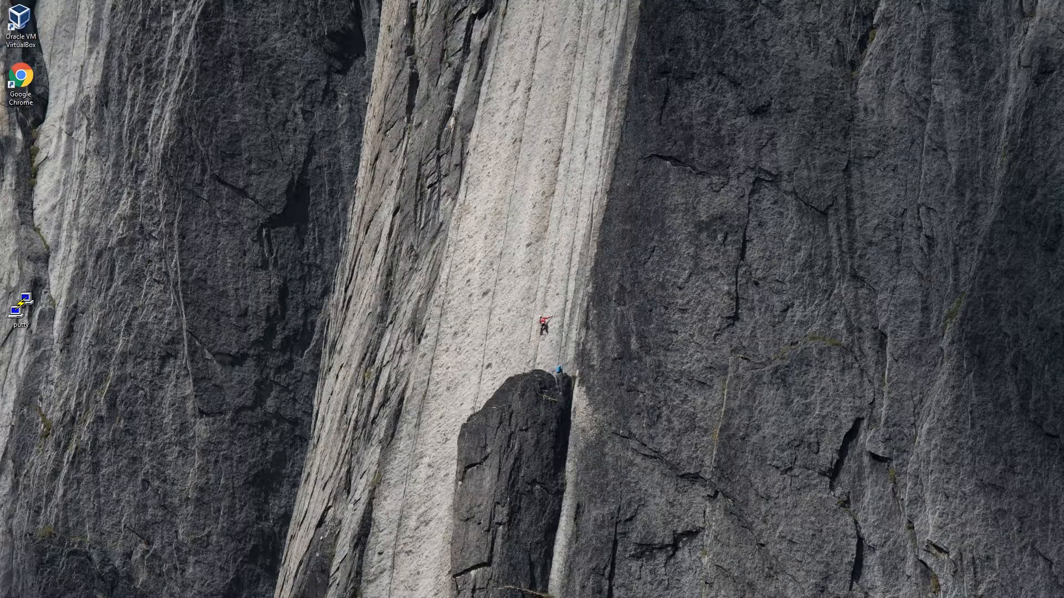
pyautogui.doubleClick(20, 27)
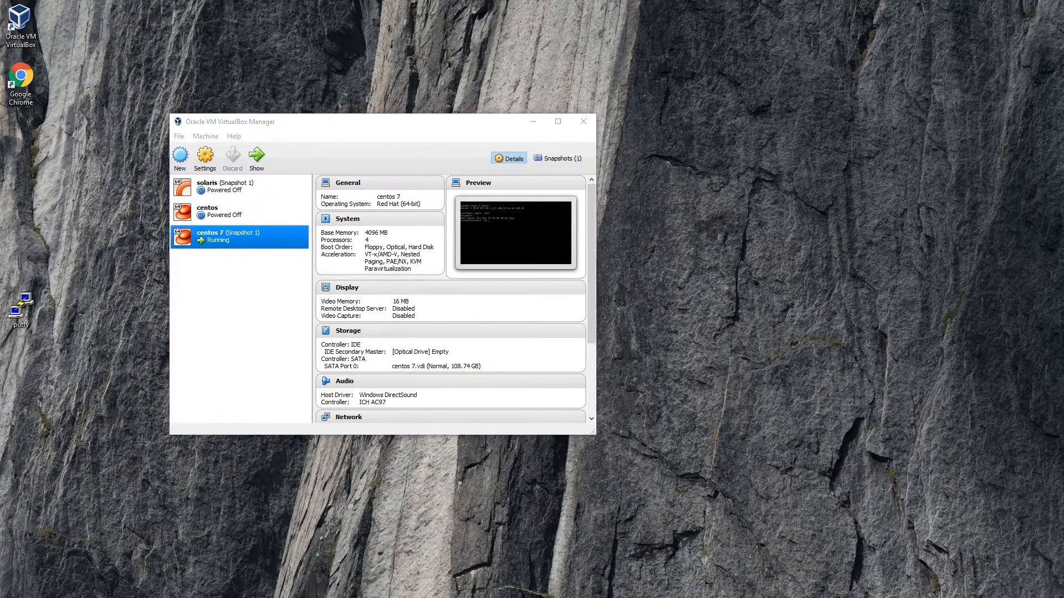
pyautogui.click(256, 158)
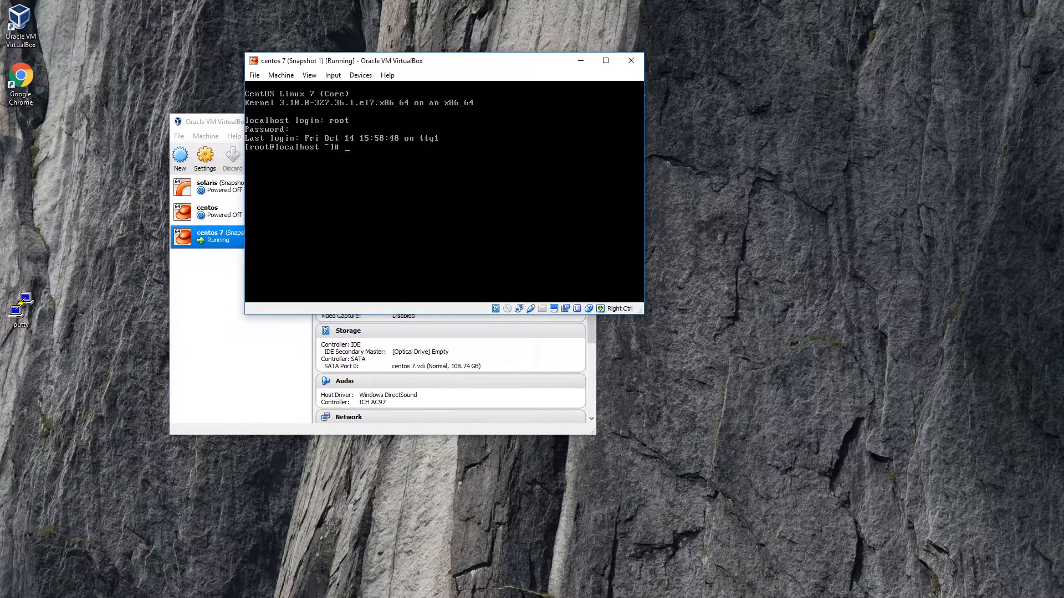
# Step: Run yum install xorg-x11-xauth xeyes xterm xclock, then cancel at the y/N prompt with Ctrl+C
pyautogui.write('yum install')
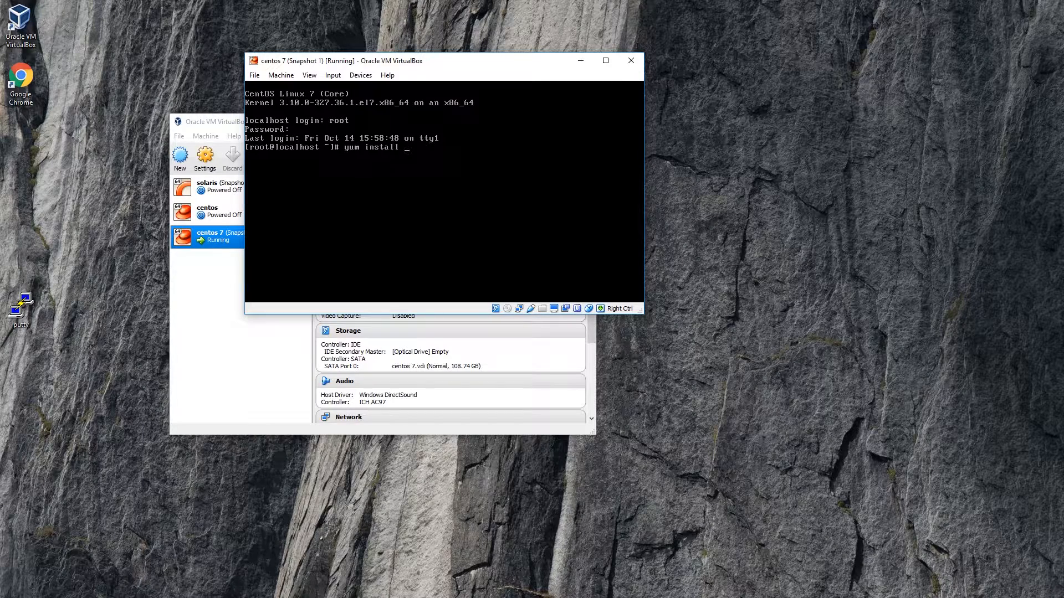
pyautogui.write('xorg=')
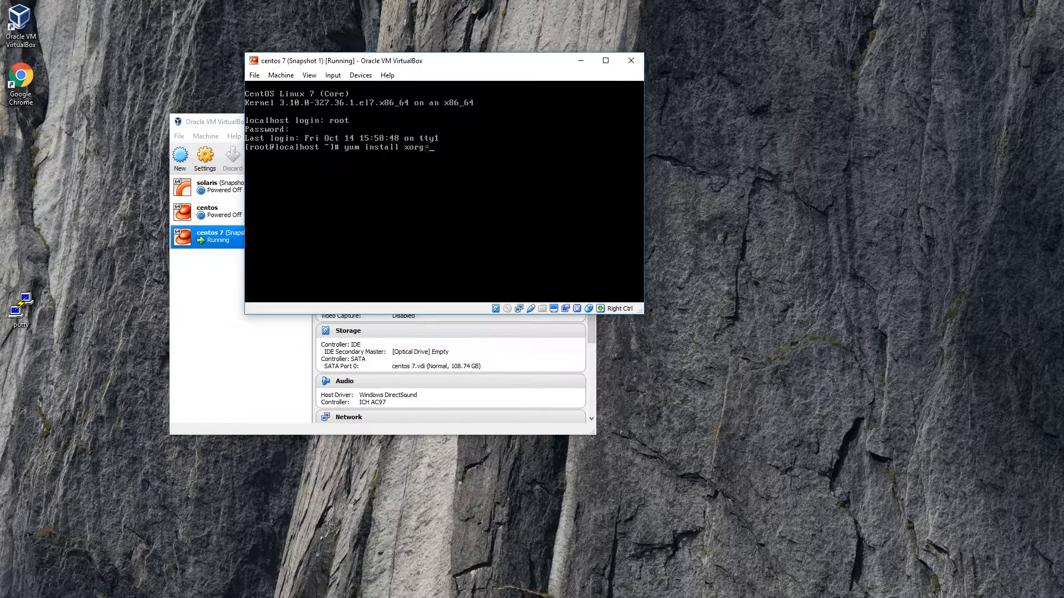
pyautogui.write('-x11-')
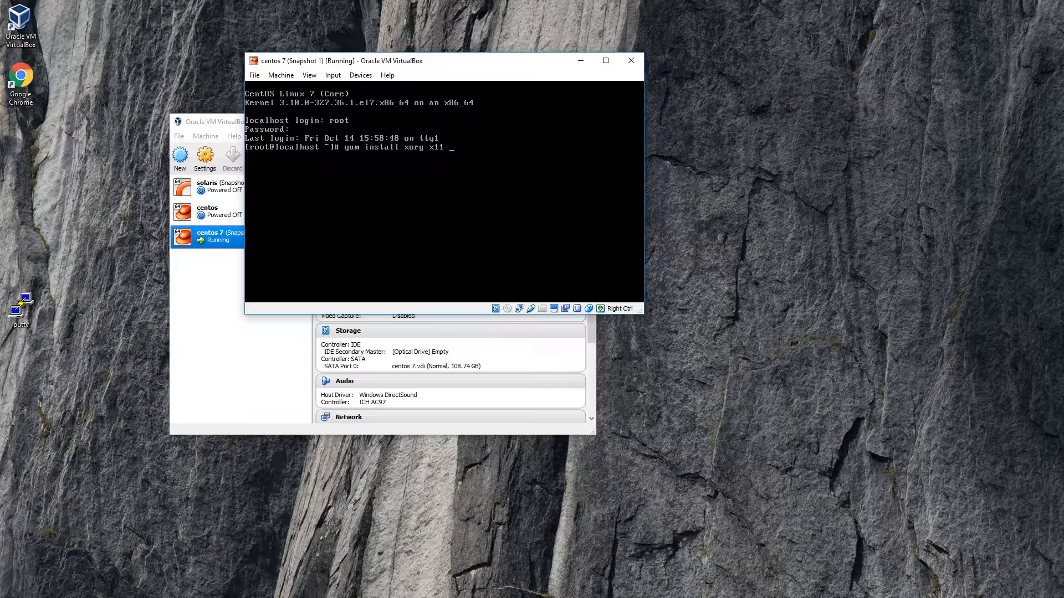
pyautogui.write('xauth')
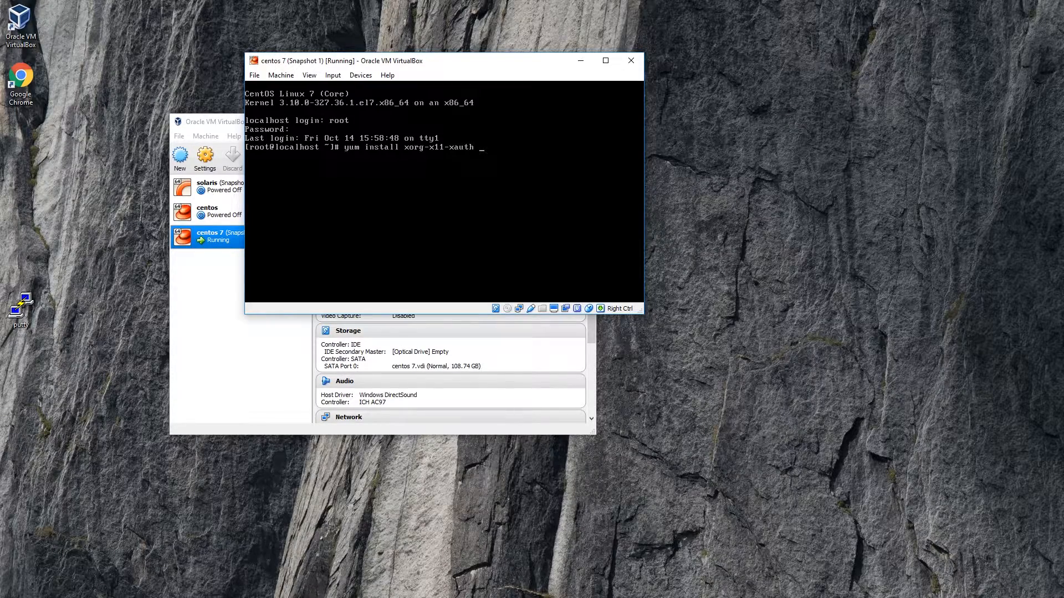
pyautogui.write('x')
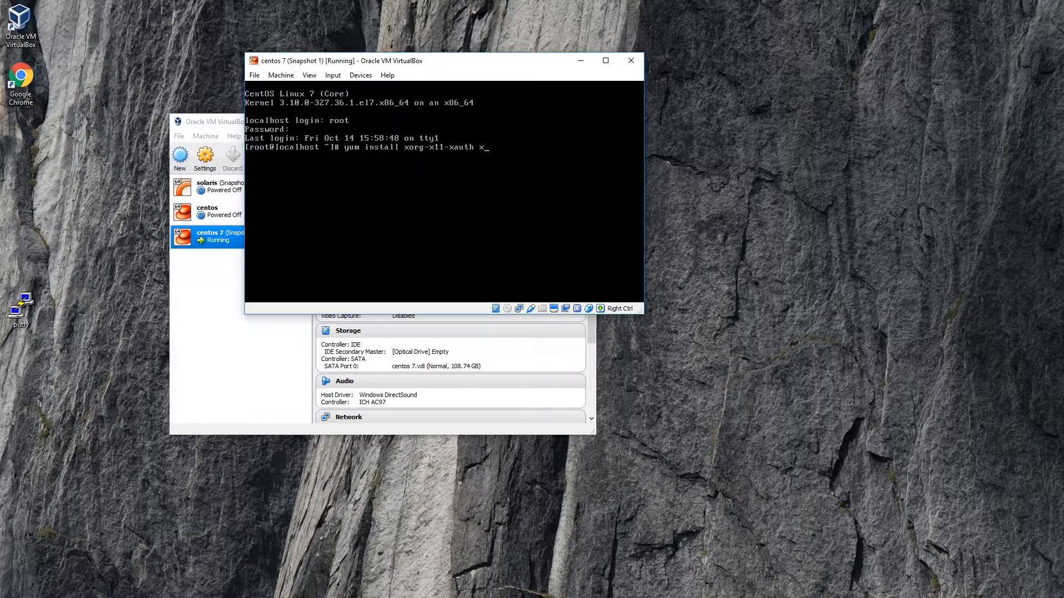
pyautogui.write('xeyes xtge')
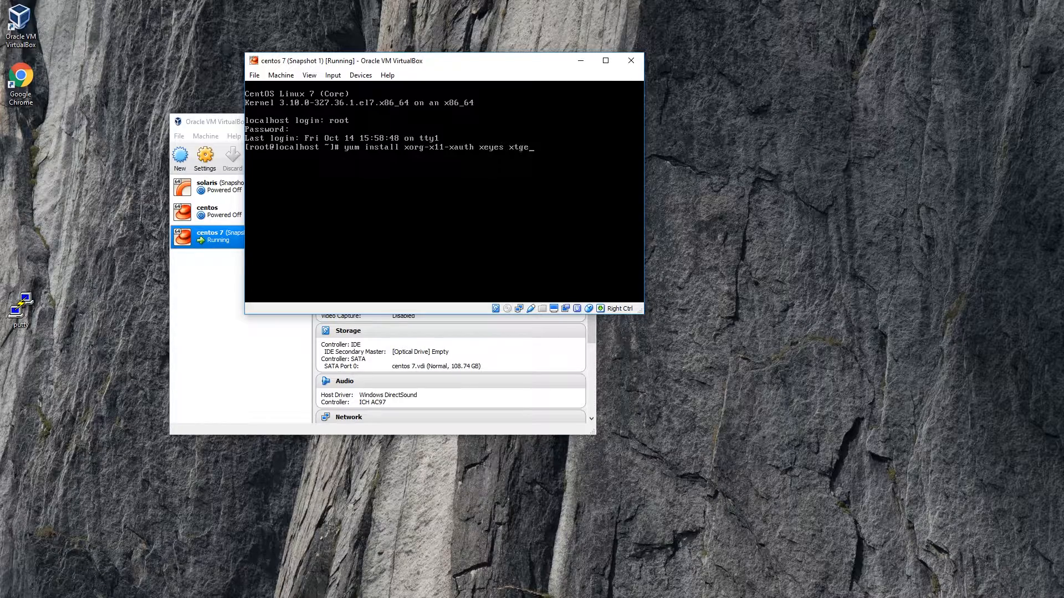
pyautogui.write('rm xclok')
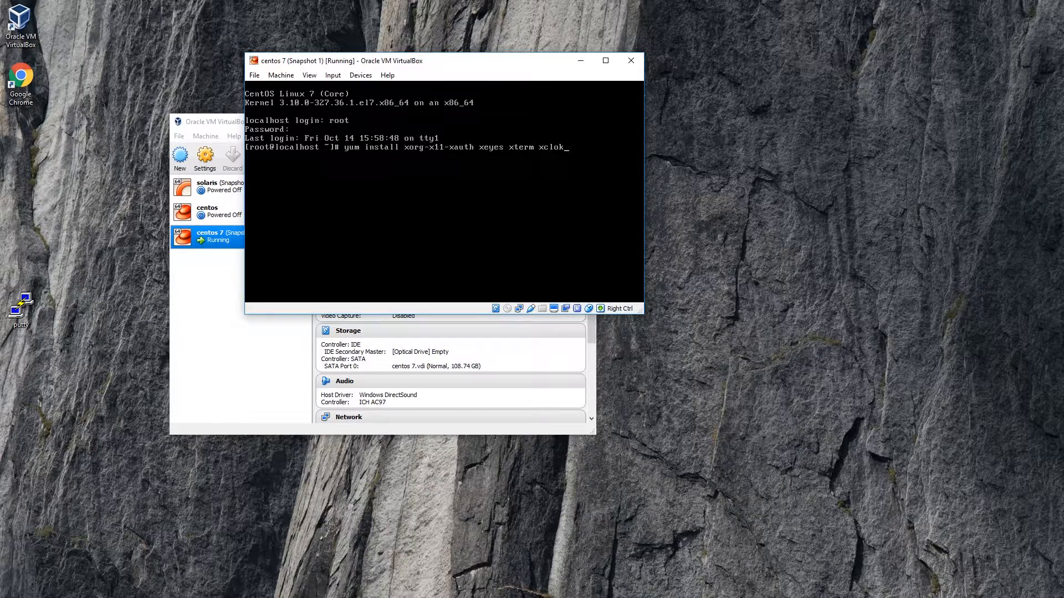
pyautogui.write('c')
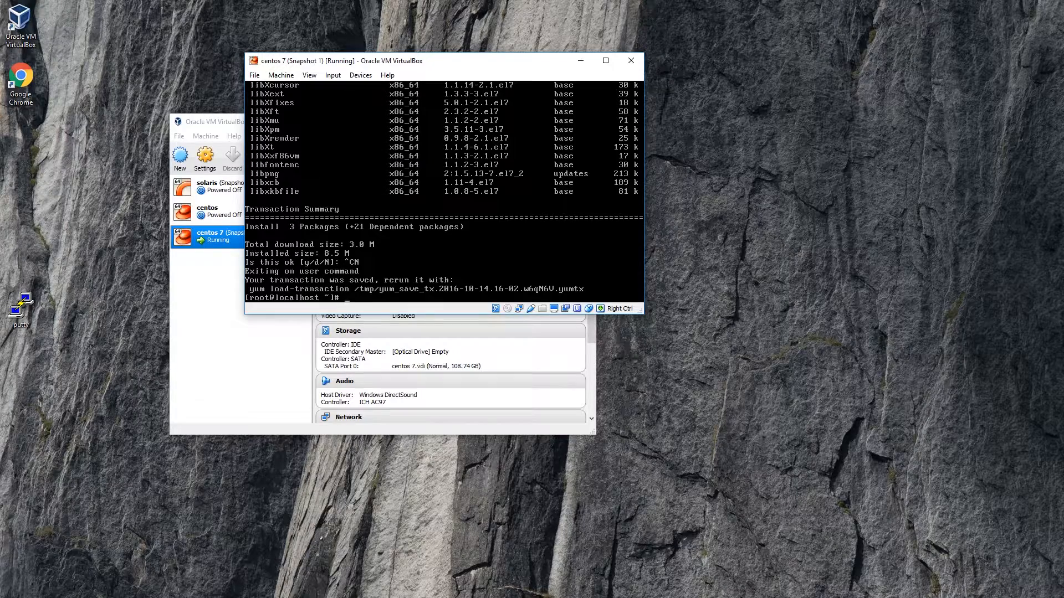
# Step: Run dhclient for a network address, rerun the yum install and answer y until Complete
pyautogui.write('dhclient')
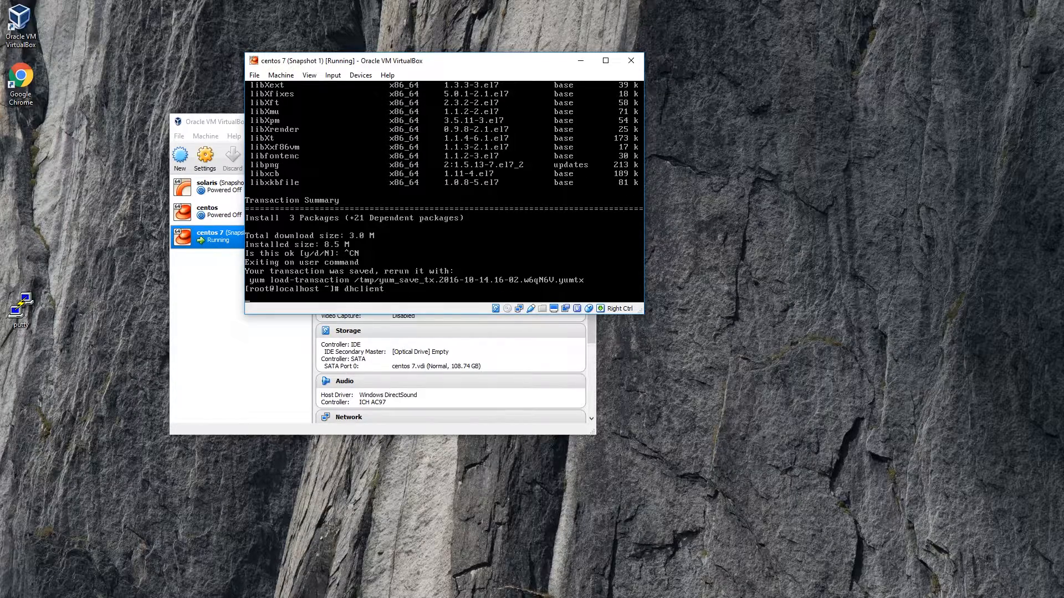
pyautogui.press('Return')
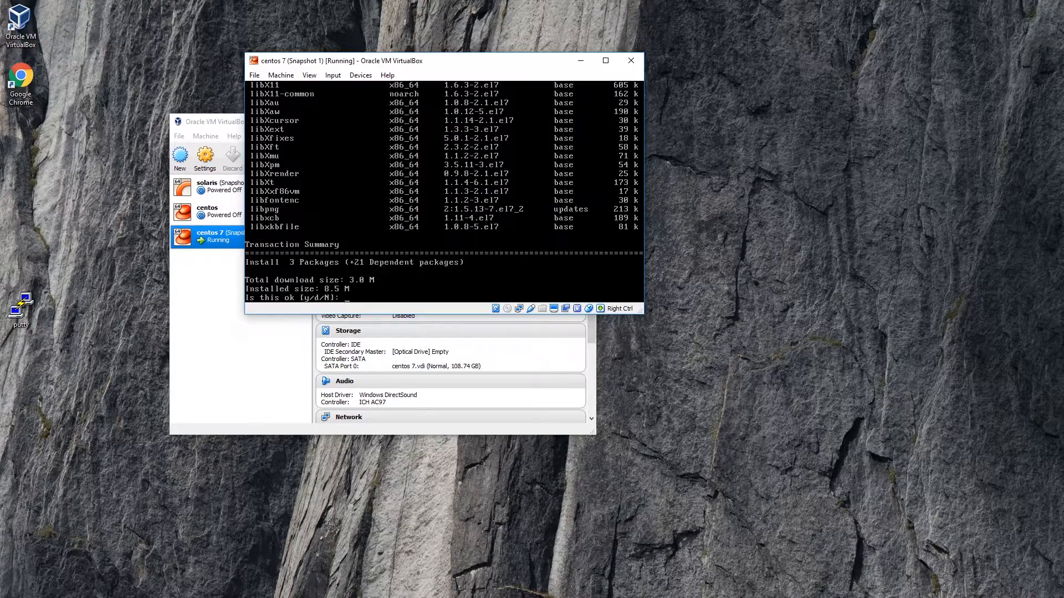
pyautogui.write('y')
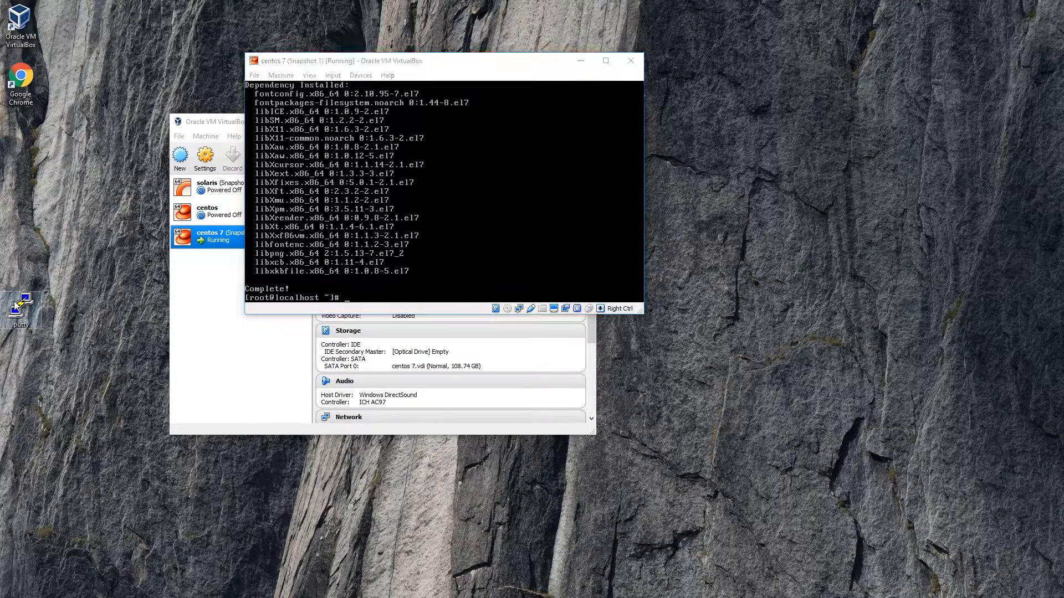
# Step: Set PuTTY host 127.0.0.1 and name the session centos 07
pyautogui.doubleClick(20, 301)
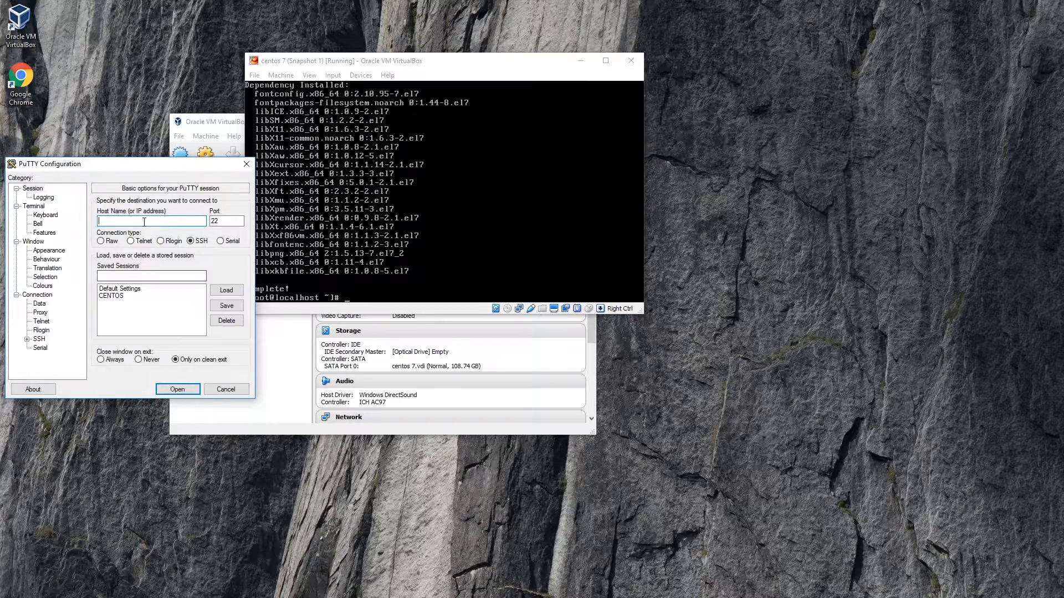
pyautogui.write('127')
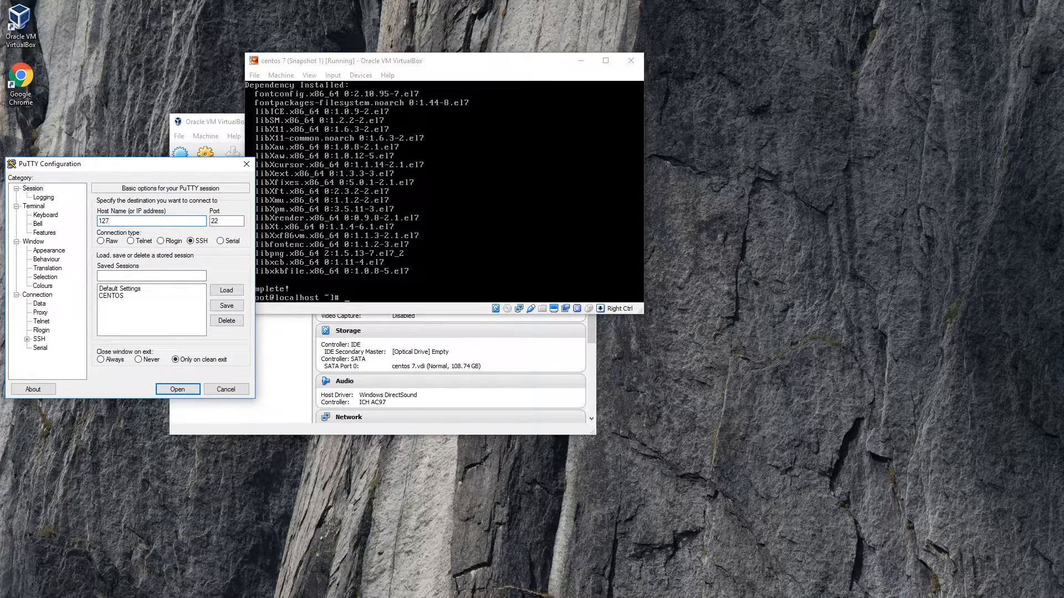
pyautogui.write('.0.0.1')
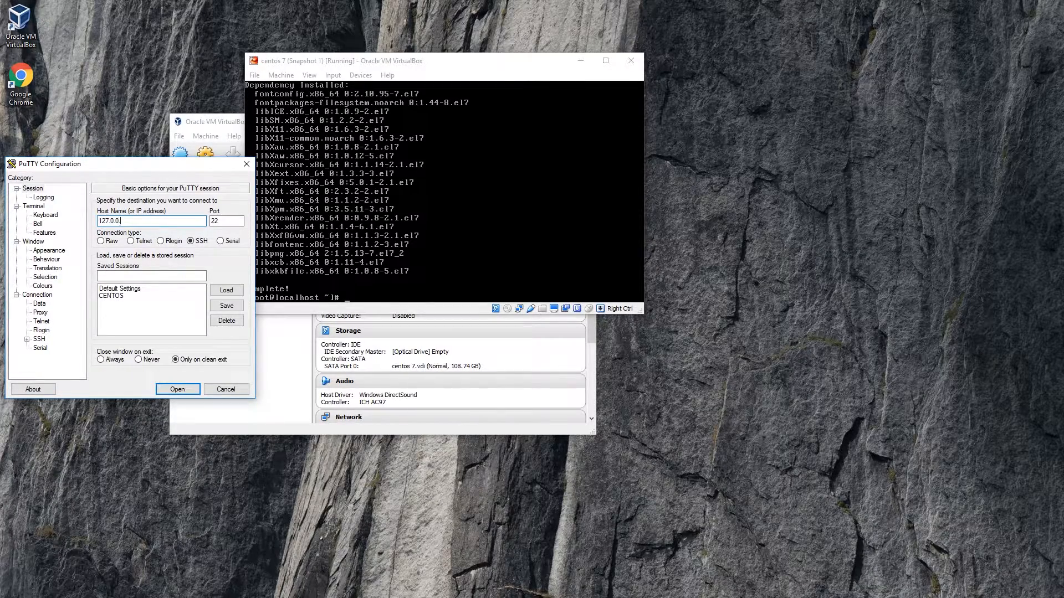
pyautogui.click(151, 276)
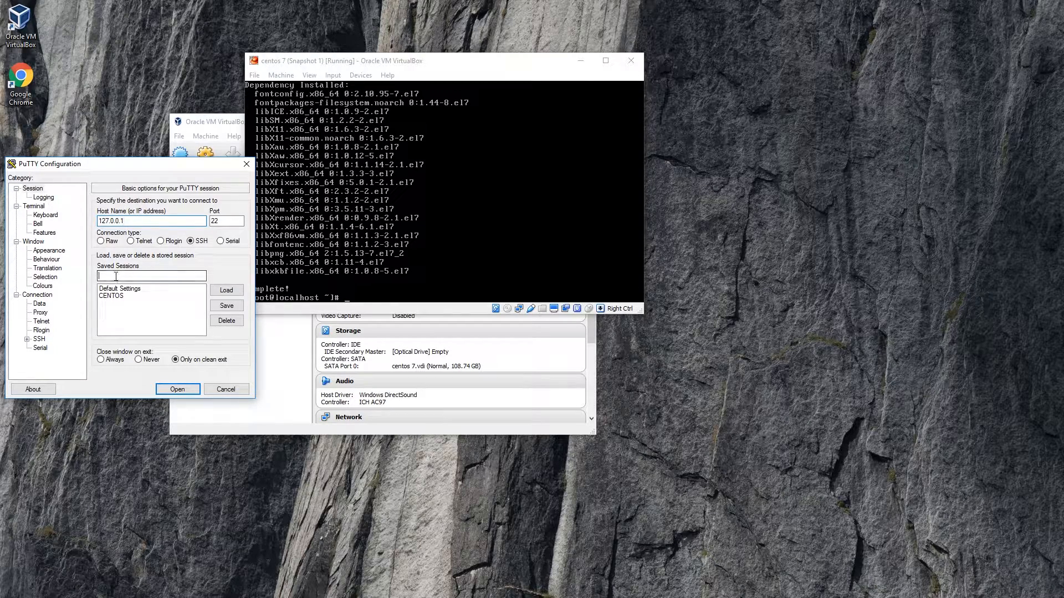
pyautogui.write('centos 07')
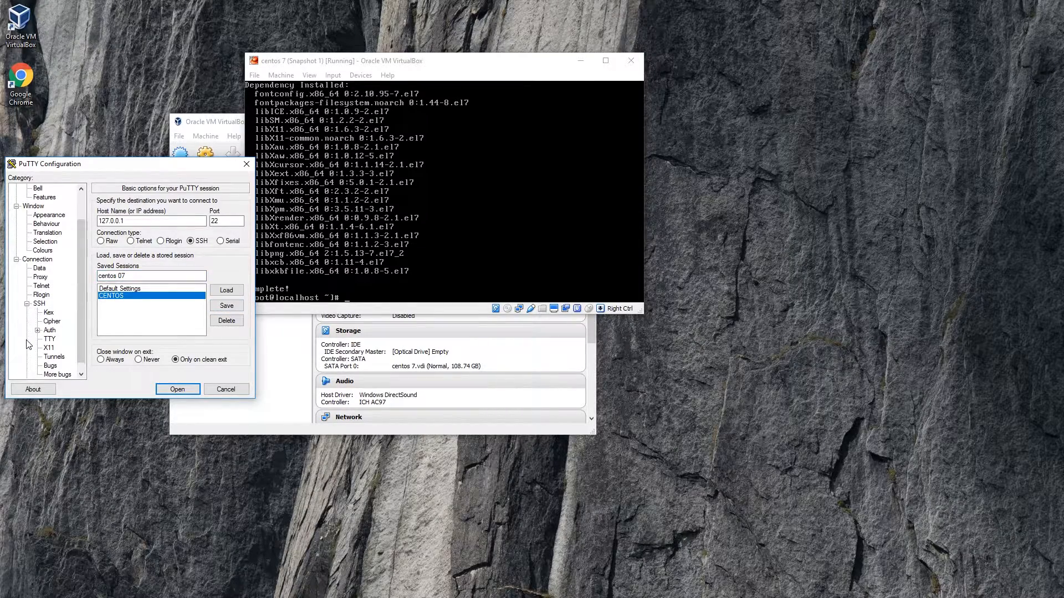
# Step: Enable X11 forwarding under Connection > SSH > X11 and return to the Session page to save
pyautogui.click(47, 347)
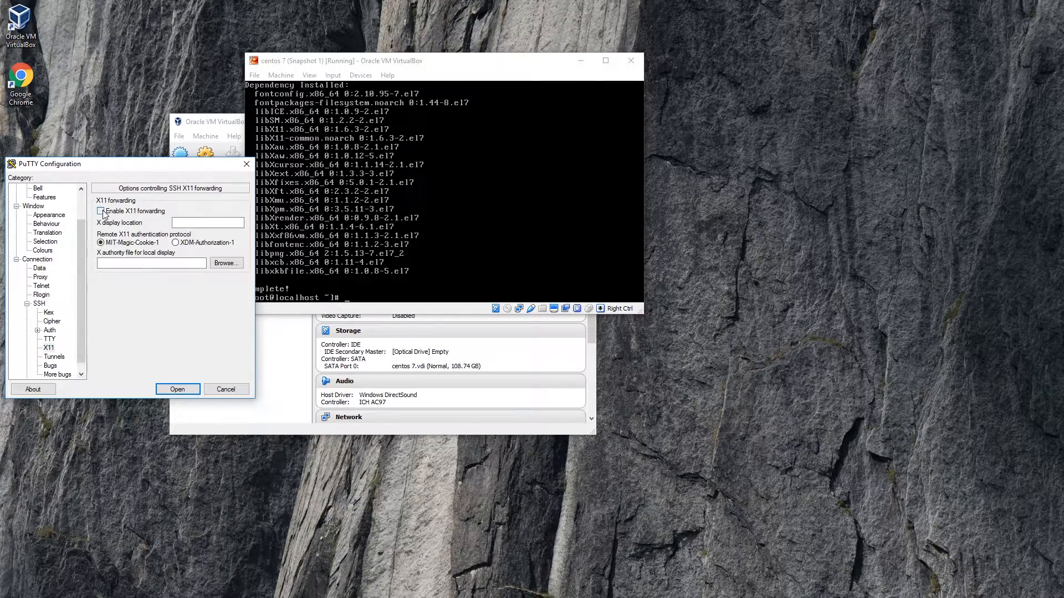
pyautogui.click(101, 211)
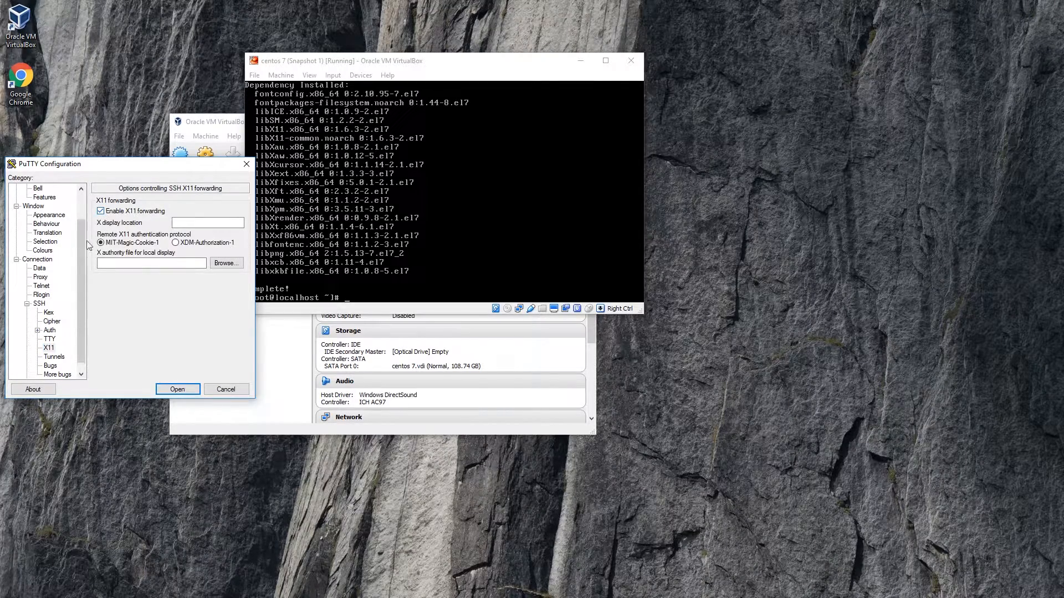
pyautogui.scroll(3)
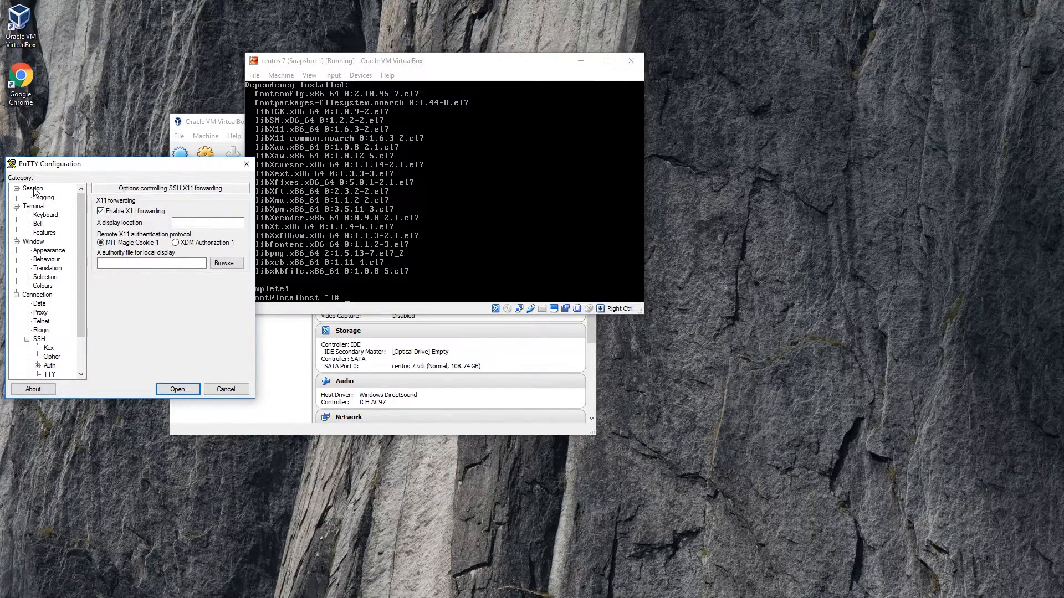
pyautogui.click(32, 189)
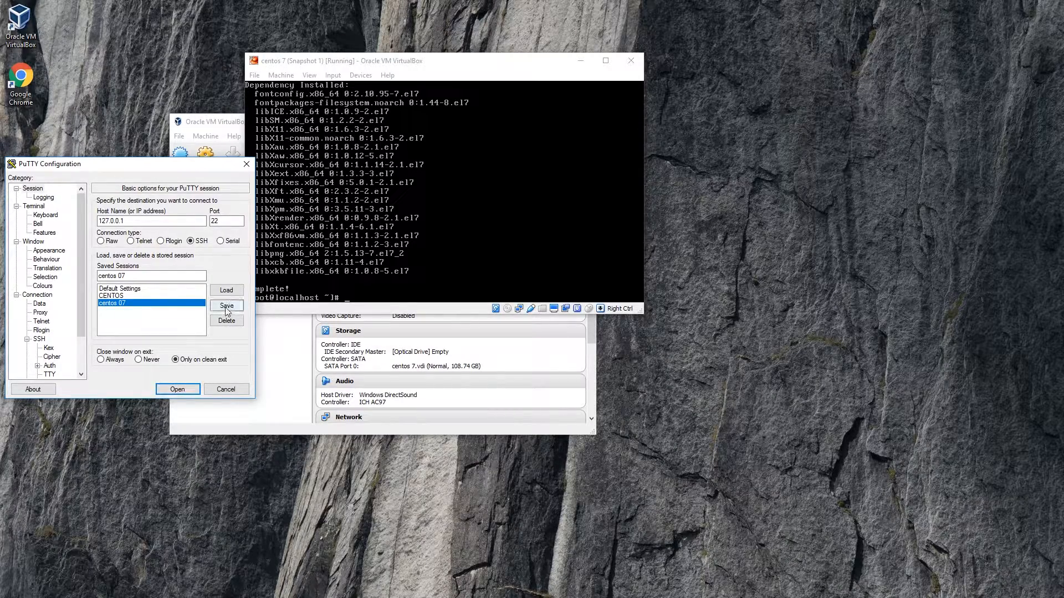
# Step: Connect to 127.0.0.1, log in as root with its password and run xeyes from the shell
pyautogui.click(176, 389)
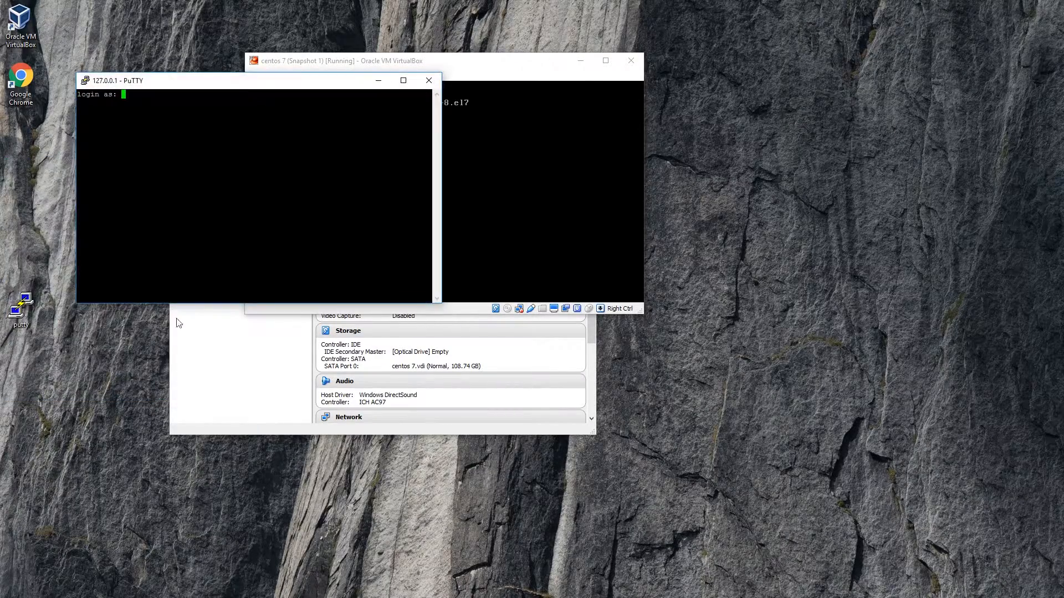
pyautogui.write('ro')
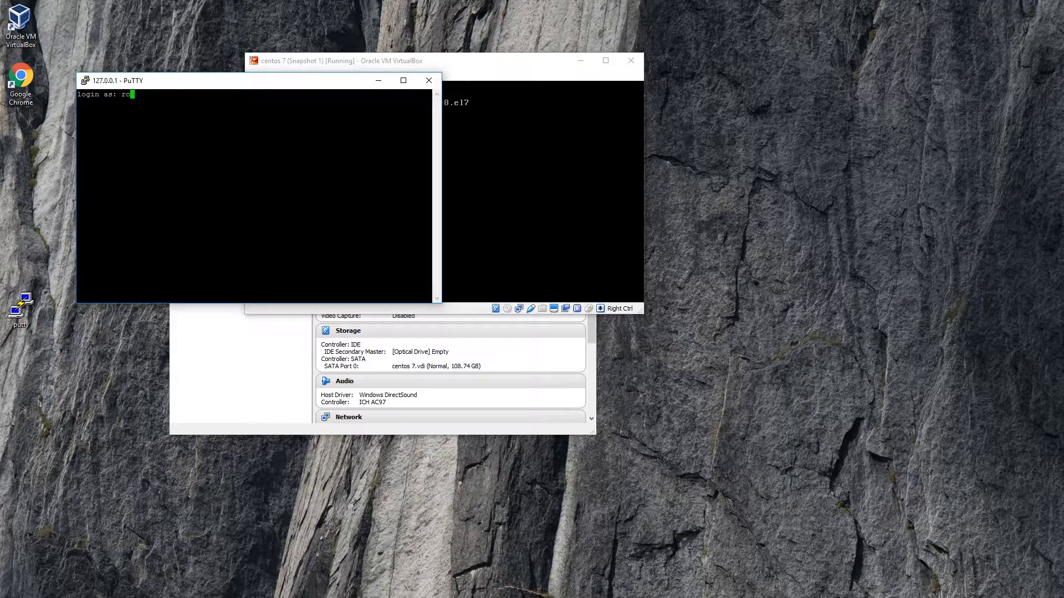
pyautogui.press('Return')
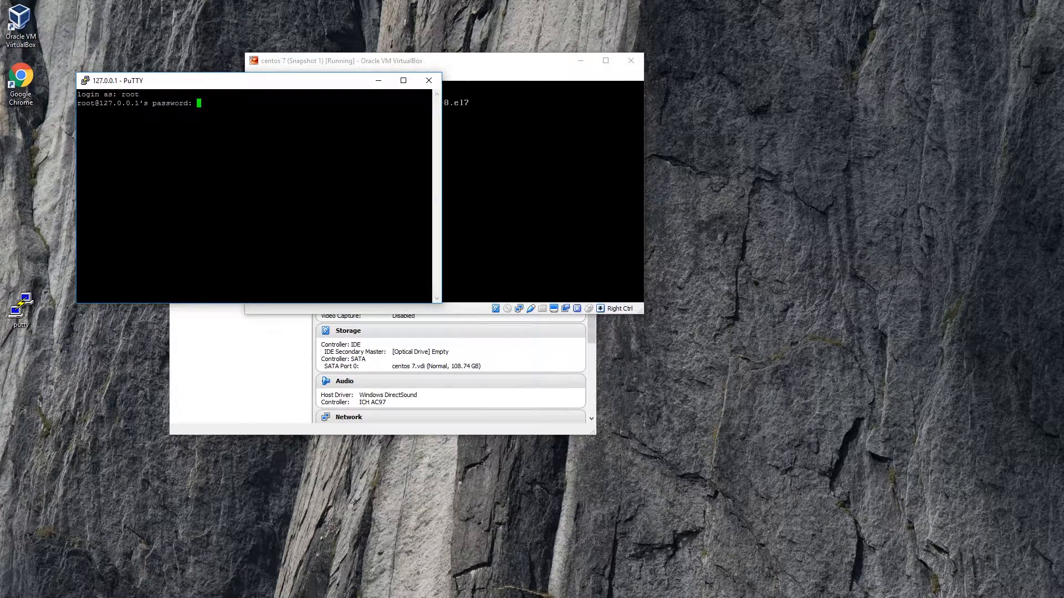
pyautogui.press('Return')
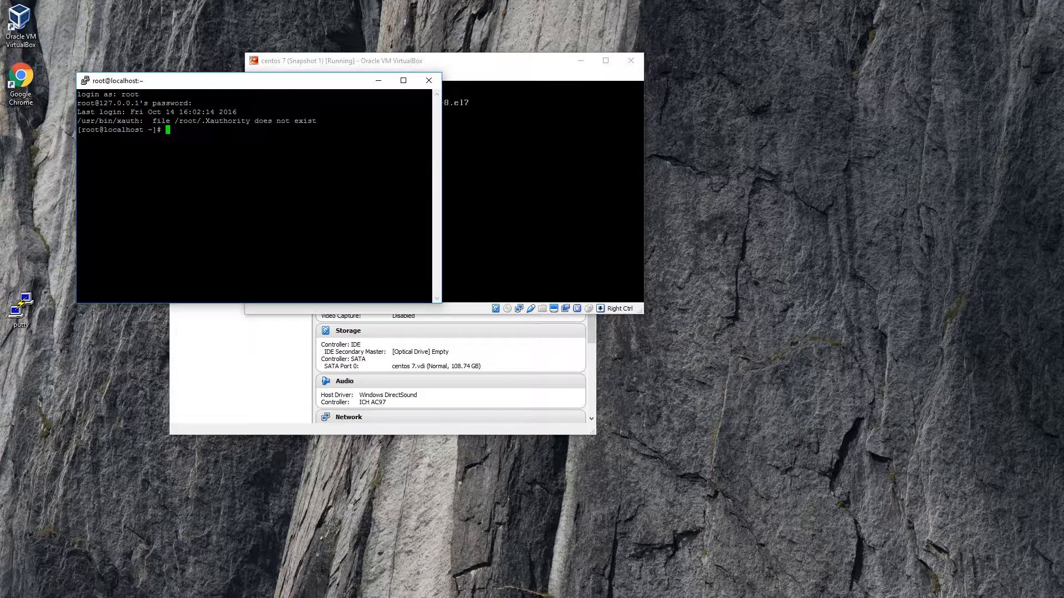
pyautogui.write('xeyes')
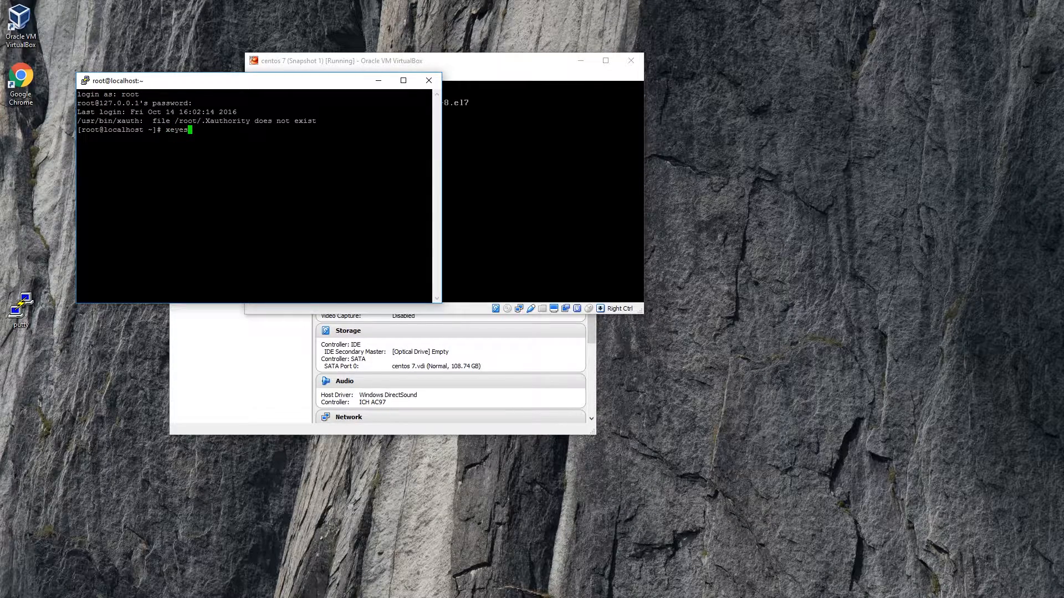
pyautogui.press('Return')
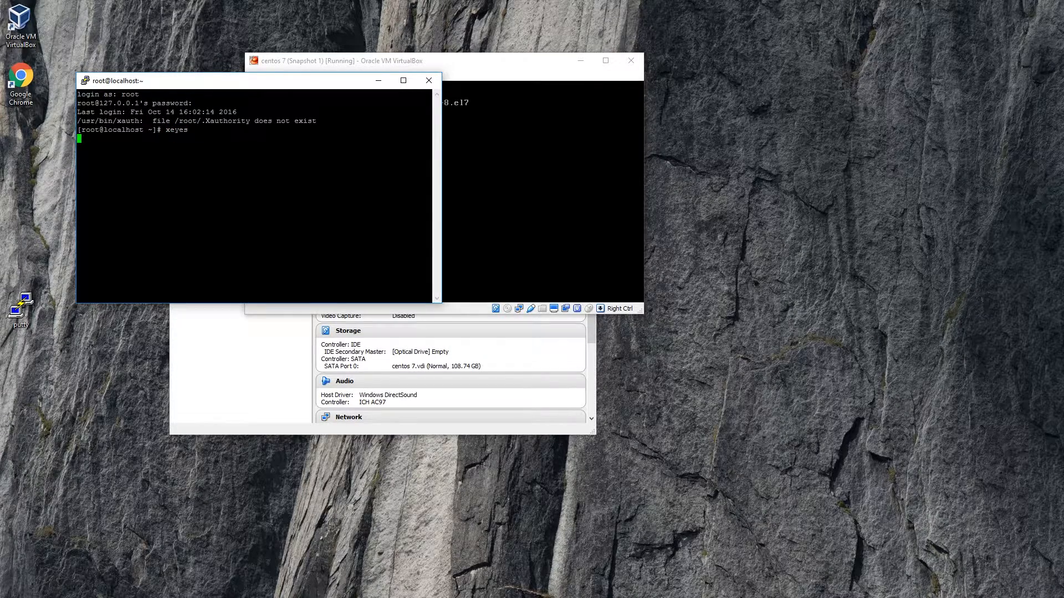